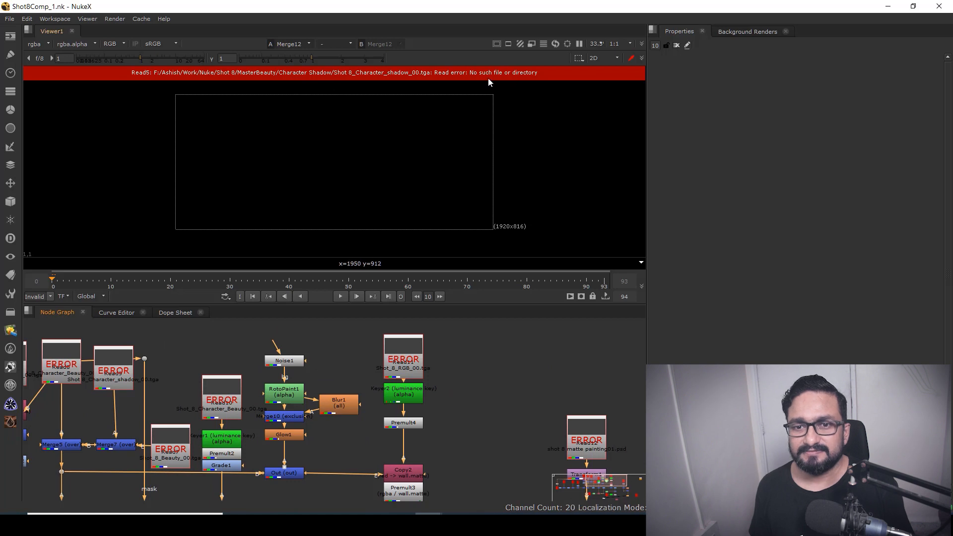
pyautogui.moveTo(597, 176)
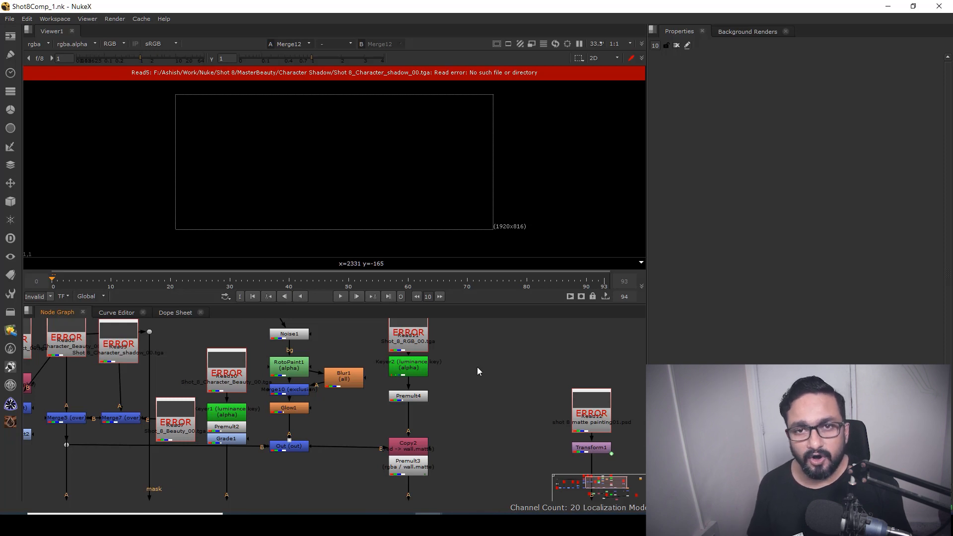
pyautogui.moveTo(491, 374)
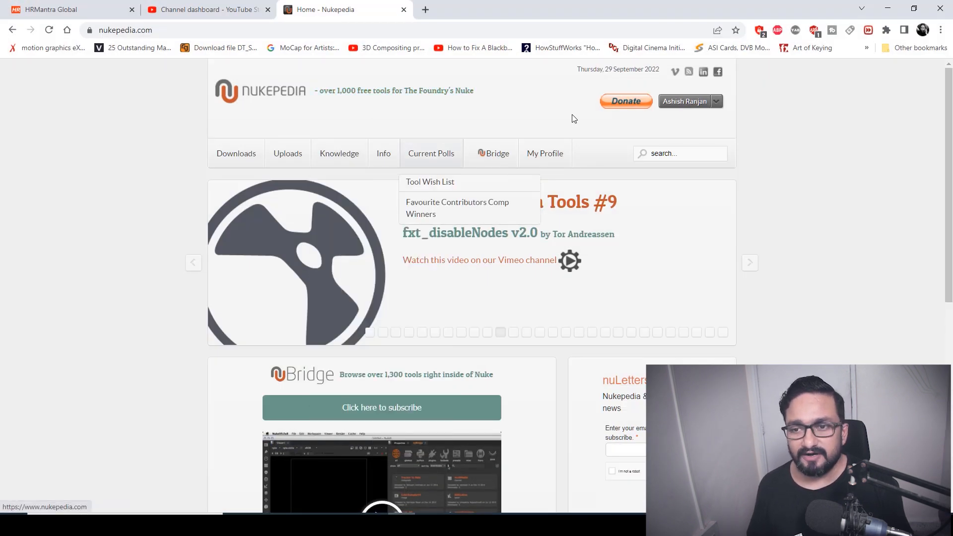
pyautogui.moveTo(666, 114)
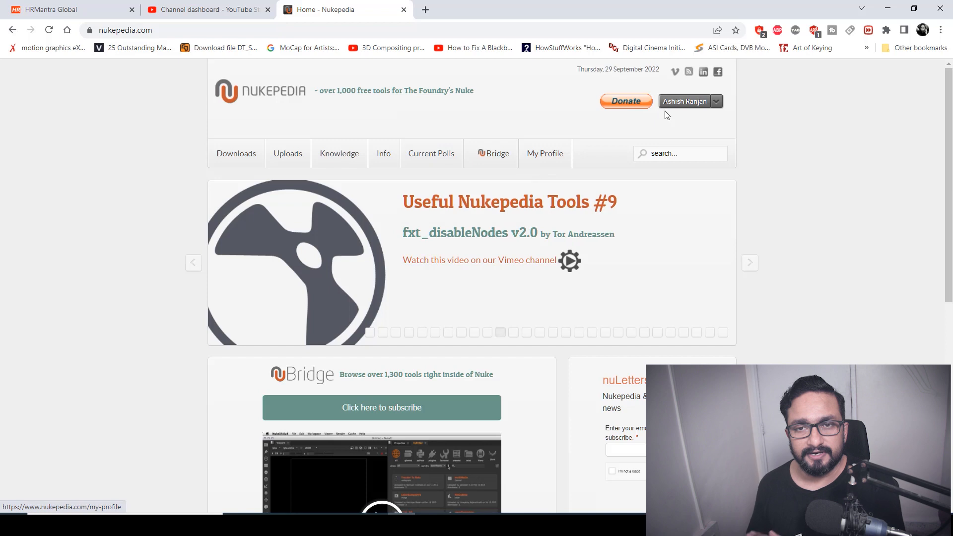
# Step: Search Nukepedia's Python Scripts for bvfx_relink, then refine the query to 'bvfx_find path'
pyautogui.click(237, 153)
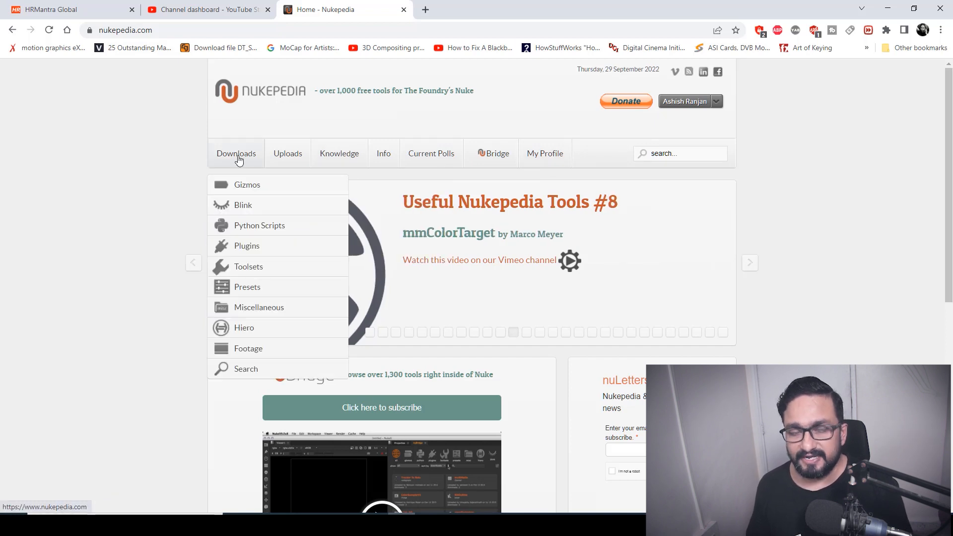
pyautogui.moveTo(260, 317)
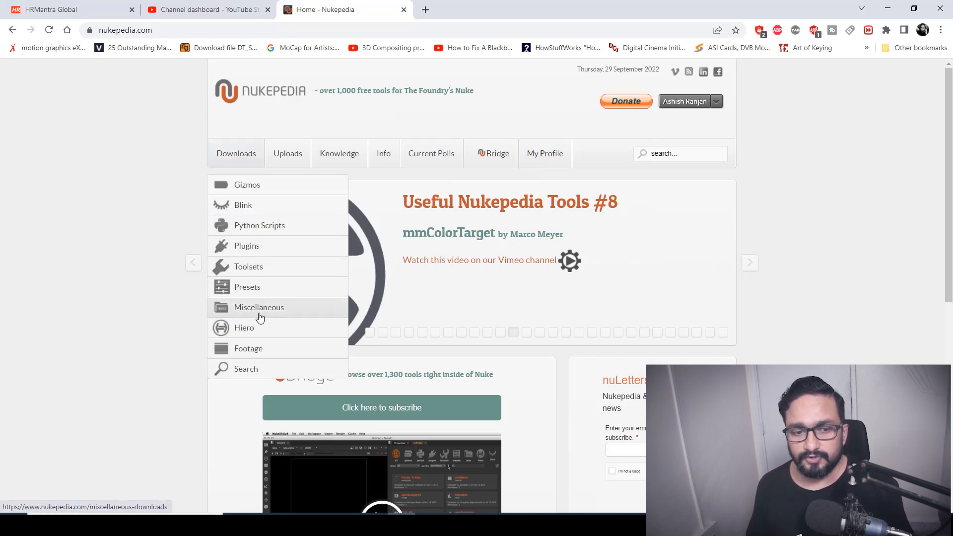
pyautogui.click(259, 307)
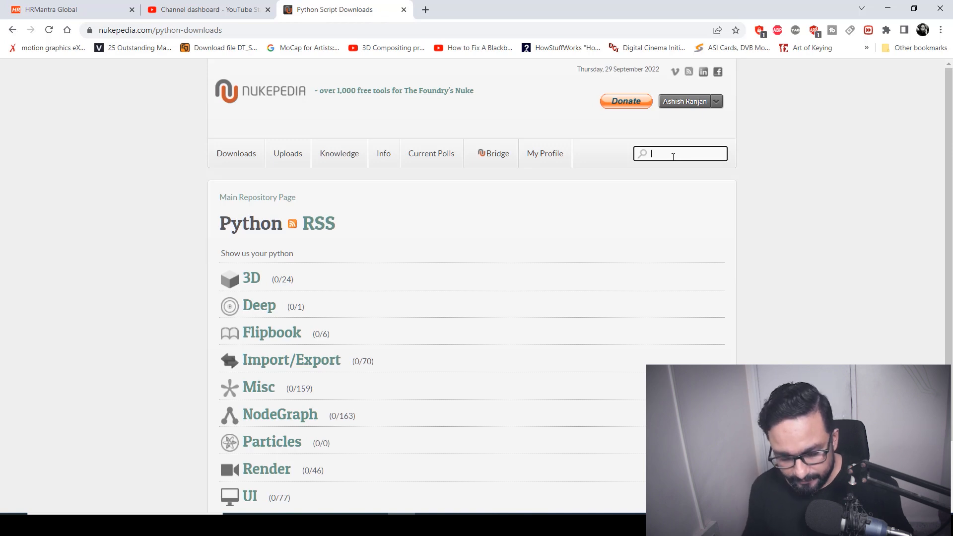
pyautogui.write('bvfx_relin')
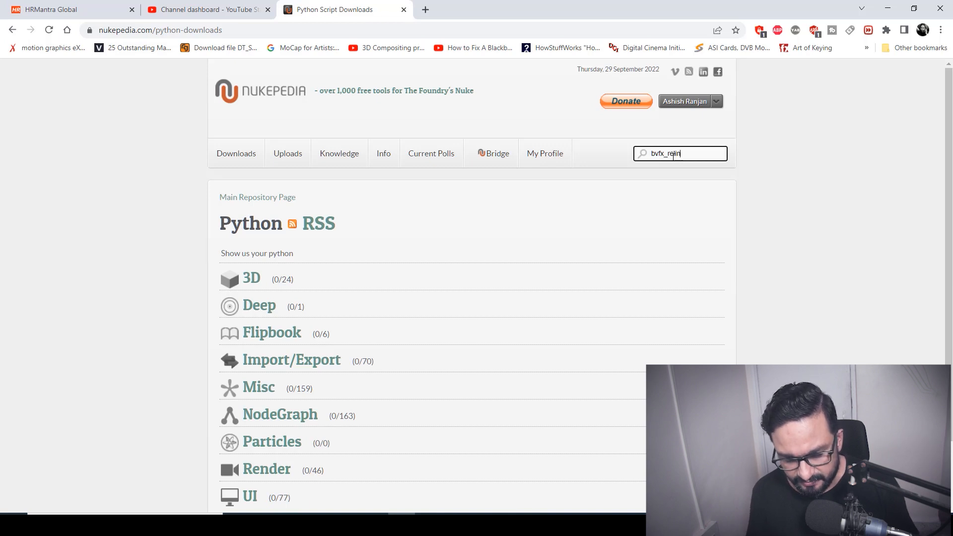
pyautogui.press('Enter')
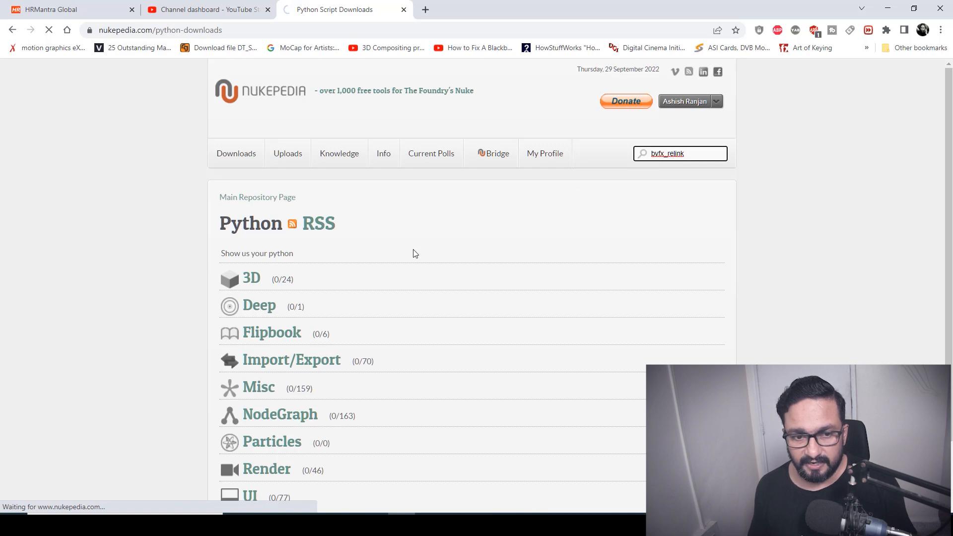
pyautogui.press('Enter')
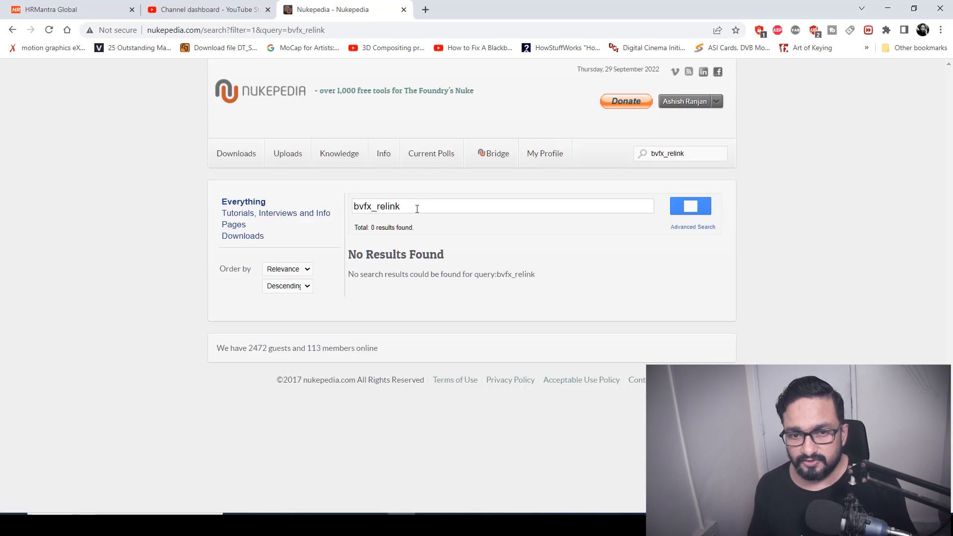
pyautogui.doubleClick(376, 206)
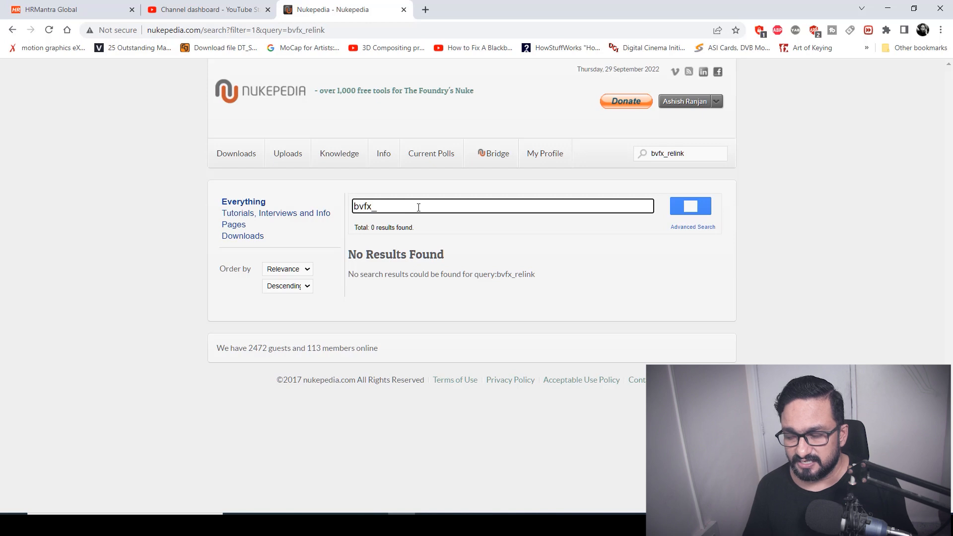
pyautogui.write('find path')
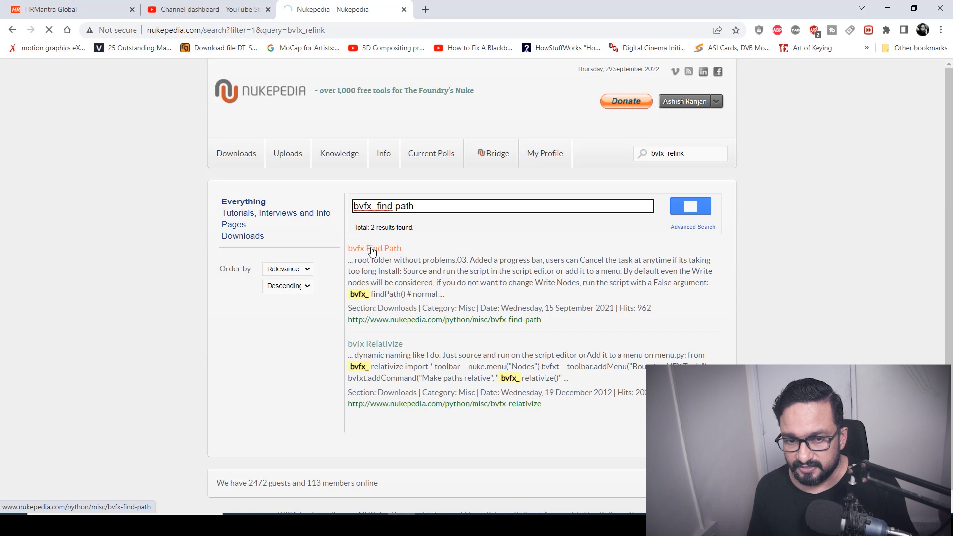
# Step: Open the bvfx Find Path page, agree to its license terms and download it
pyautogui.click(375, 248)
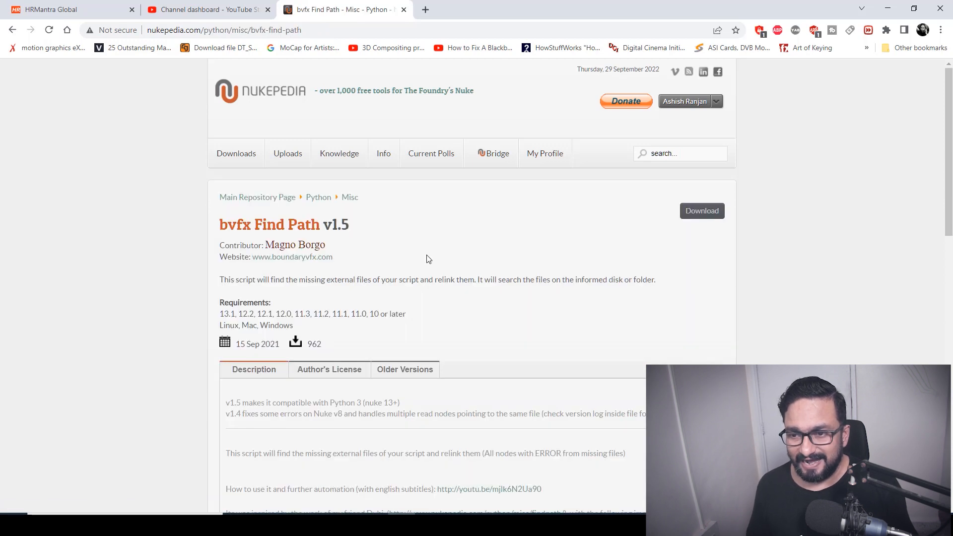
pyautogui.scroll(-3)
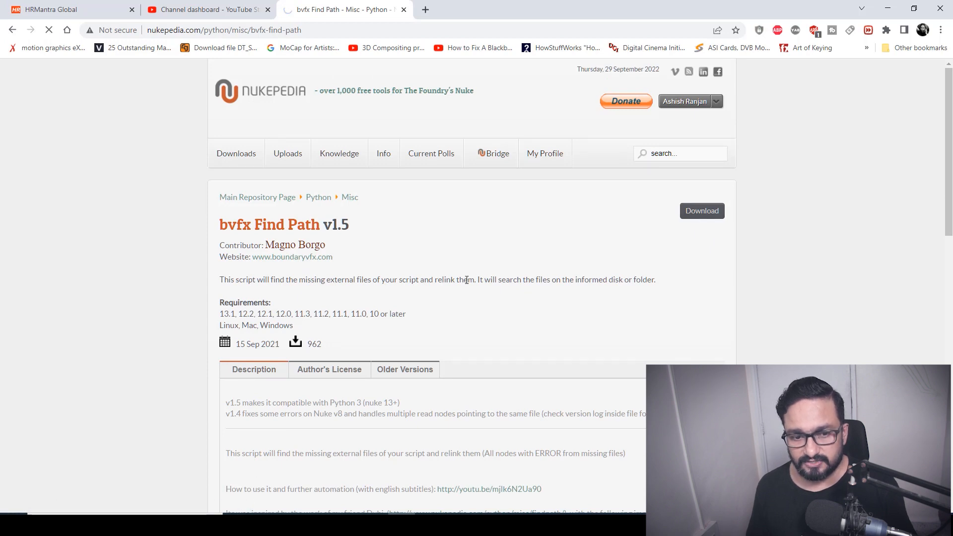
pyautogui.click(701, 211)
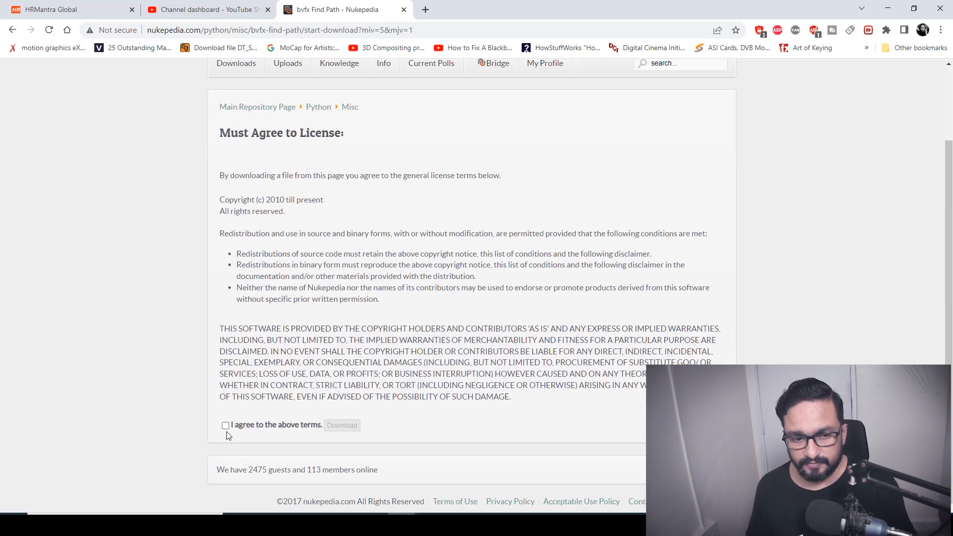
pyautogui.click(225, 425)
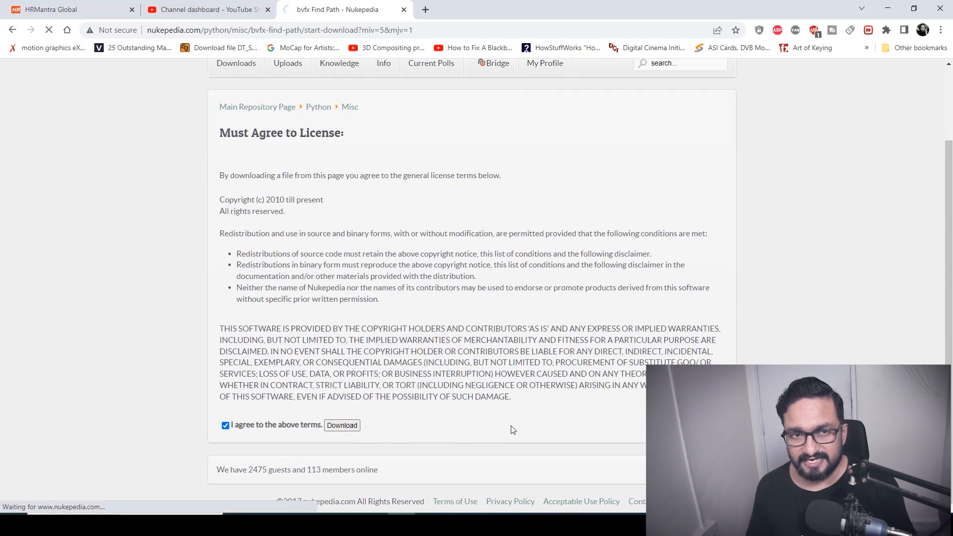
pyautogui.click(342, 425)
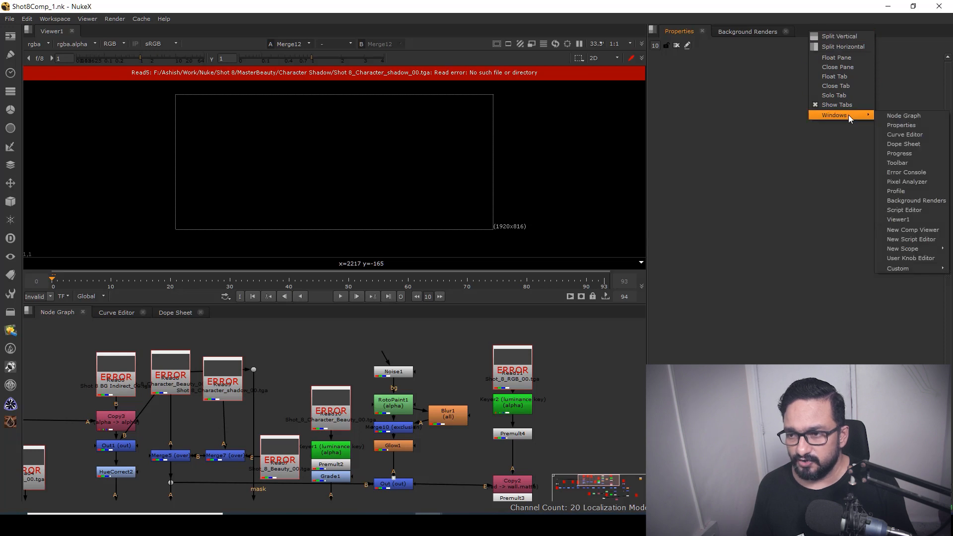
pyautogui.moveTo(910, 210)
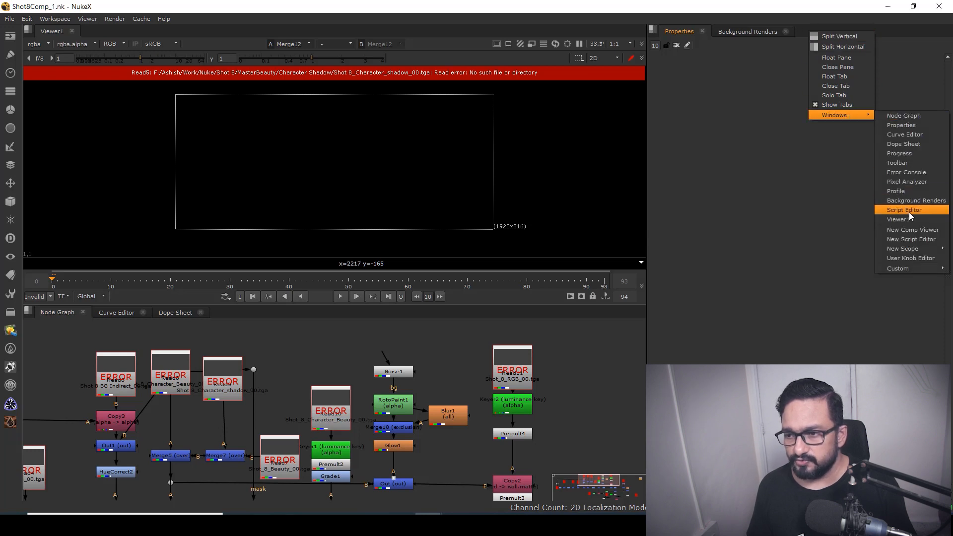
# Step: Open a Script Editor panel via the pane's Windows menu
pyautogui.click(904, 210)
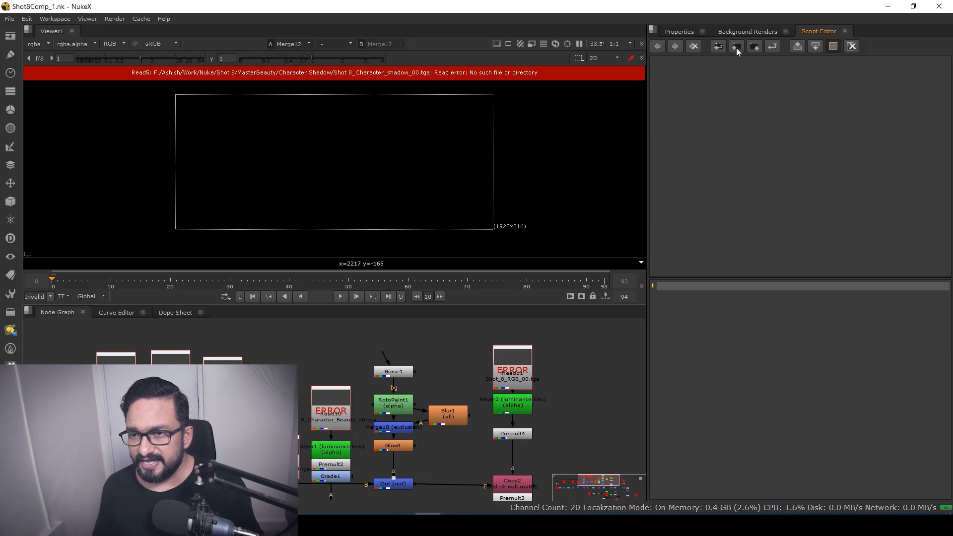
pyautogui.moveTo(736, 49)
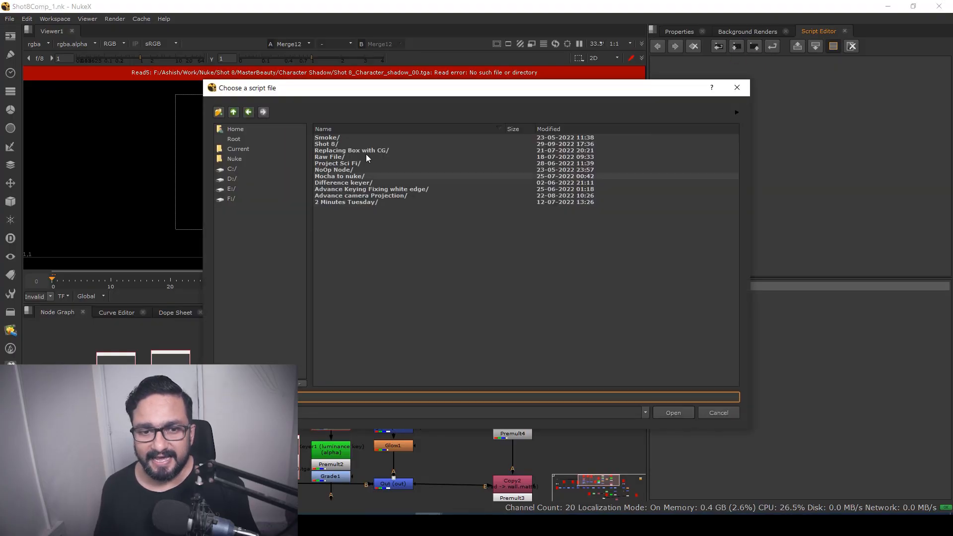
# Step: Load bvfx_findPath.py from F:/Relink Script/ into the Script Editor
pyautogui.click(230, 198)
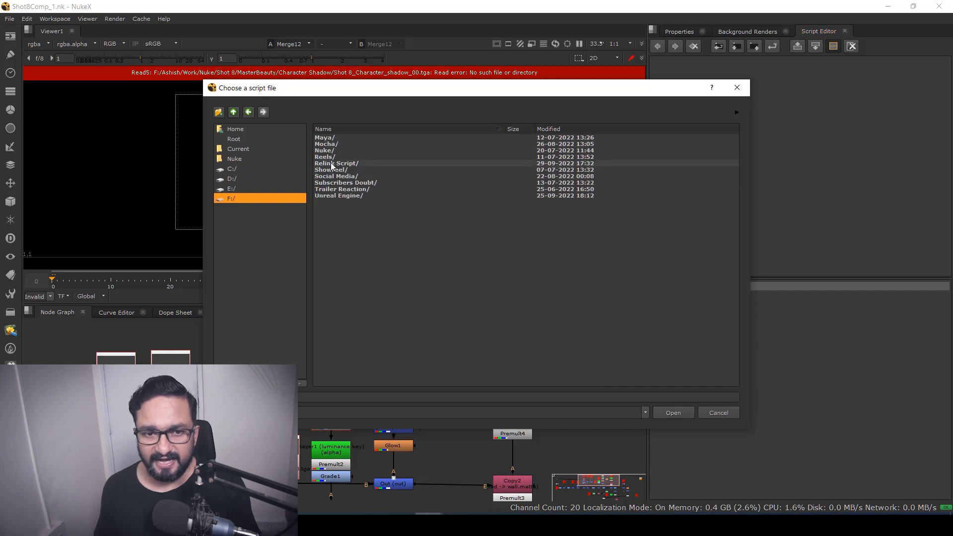
pyautogui.doubleClick(336, 163)
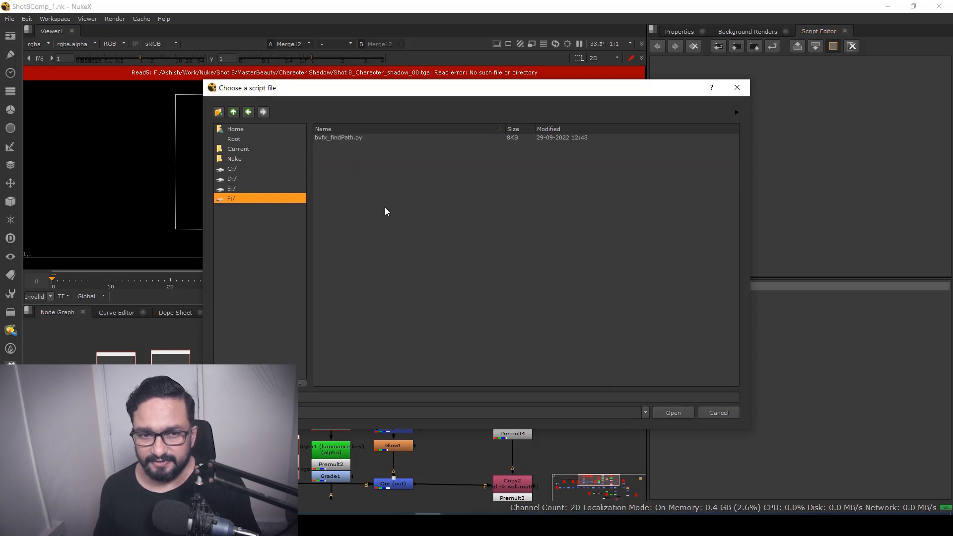
pyautogui.click(339, 137)
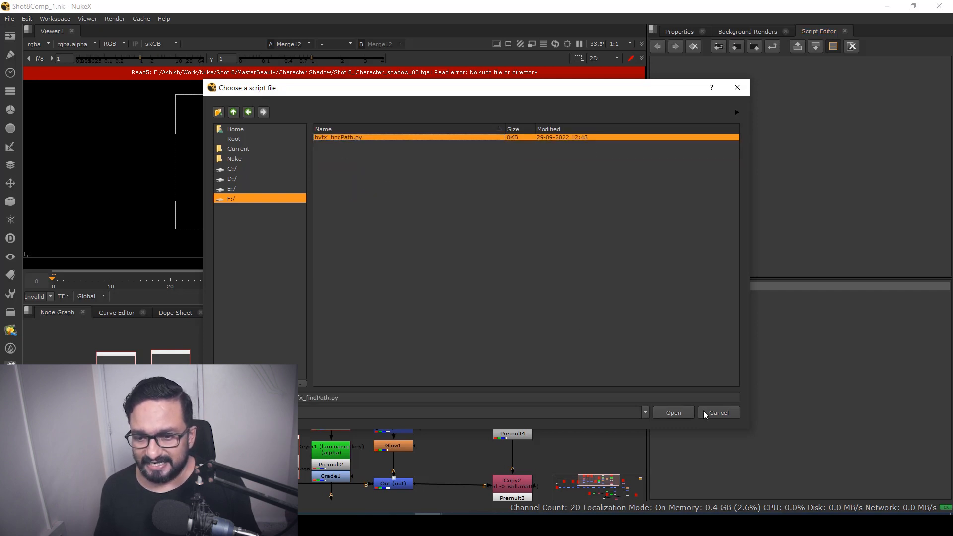
pyautogui.click(673, 412)
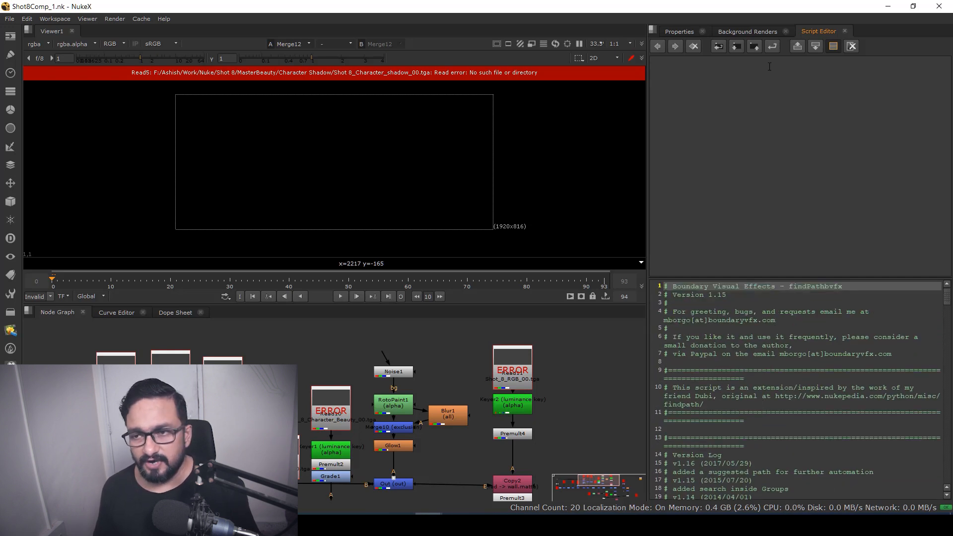
pyautogui.moveTo(772, 45)
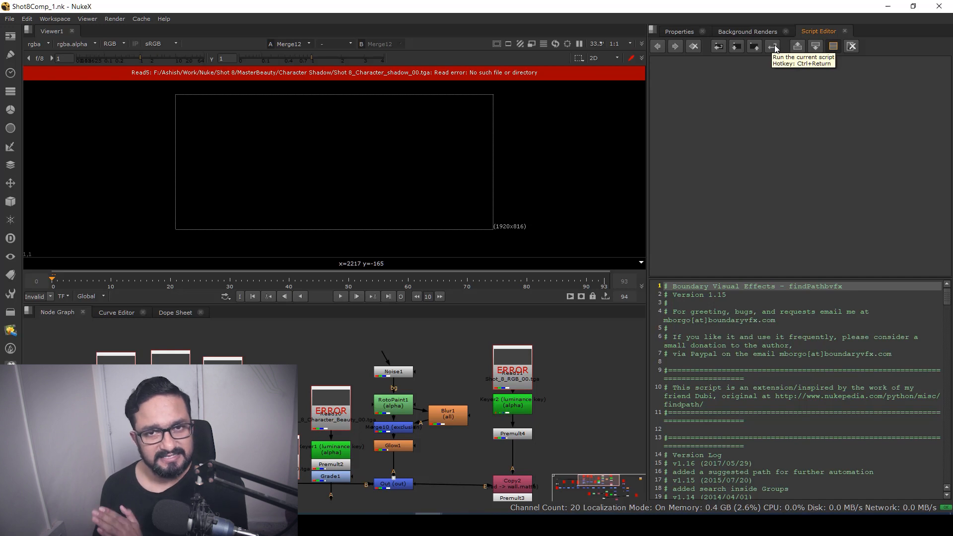
# Step: Run the findPath script and browse into the Shot 8 project folder
pyautogui.click(774, 45)
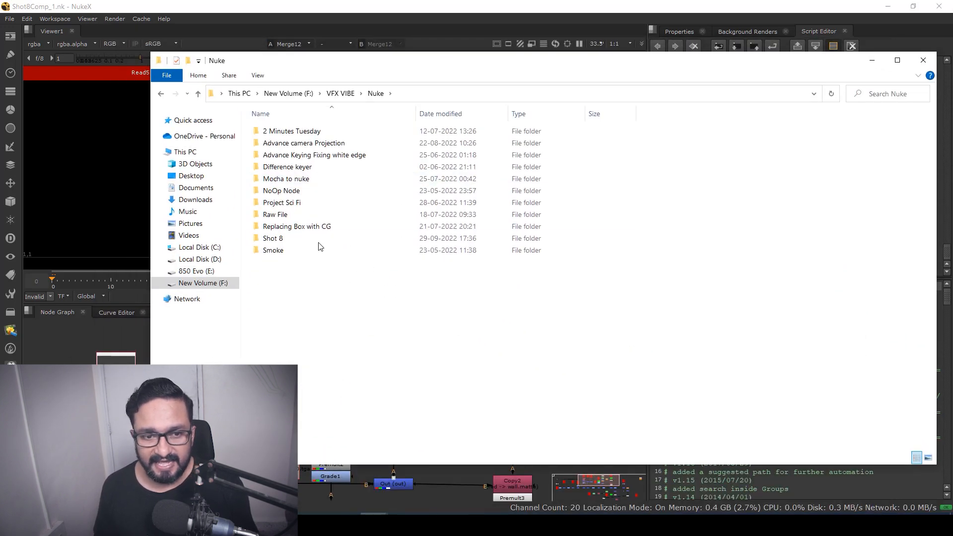
pyautogui.doubleClick(273, 237)
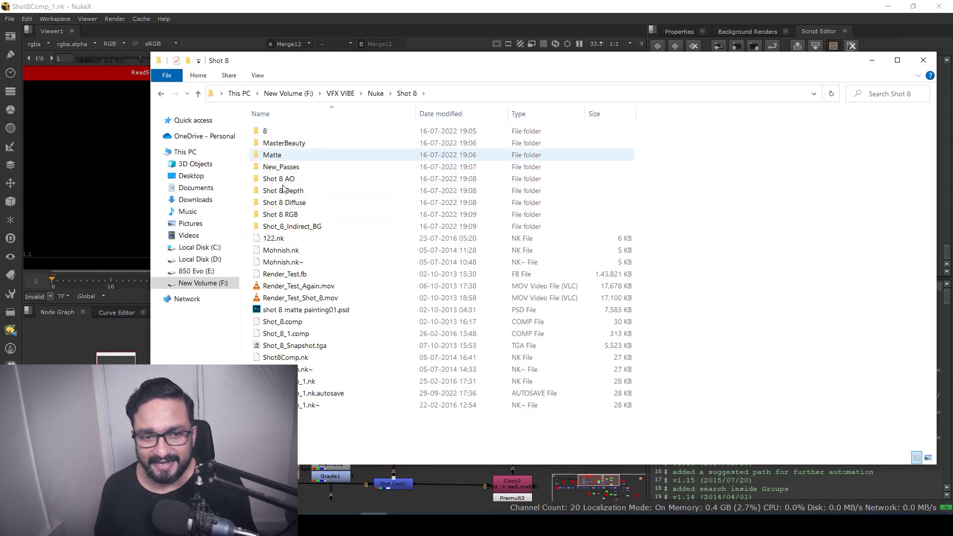
pyautogui.moveTo(438, 198)
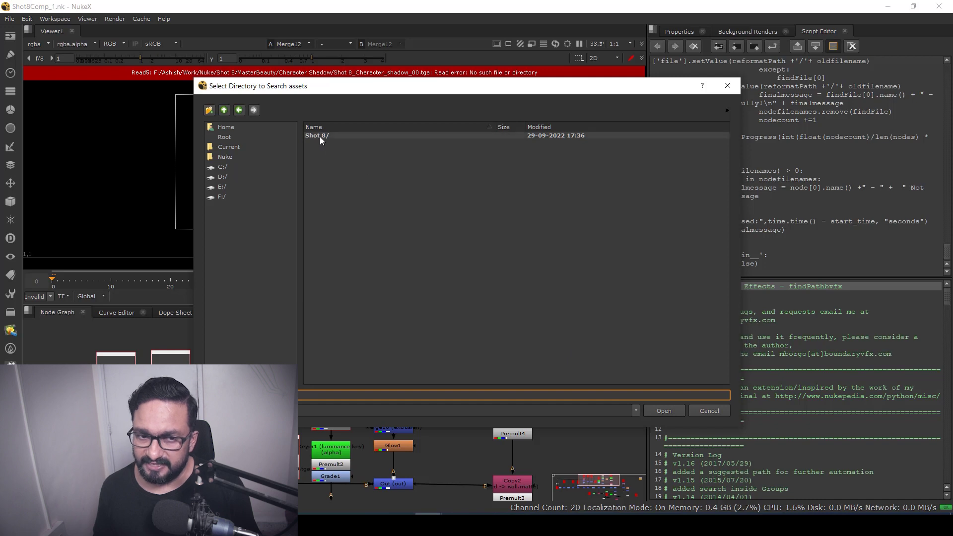
# Step: Search Shot 8 for the missing assets and dismiss the results reporting Read13 not found
pyautogui.click(663, 411)
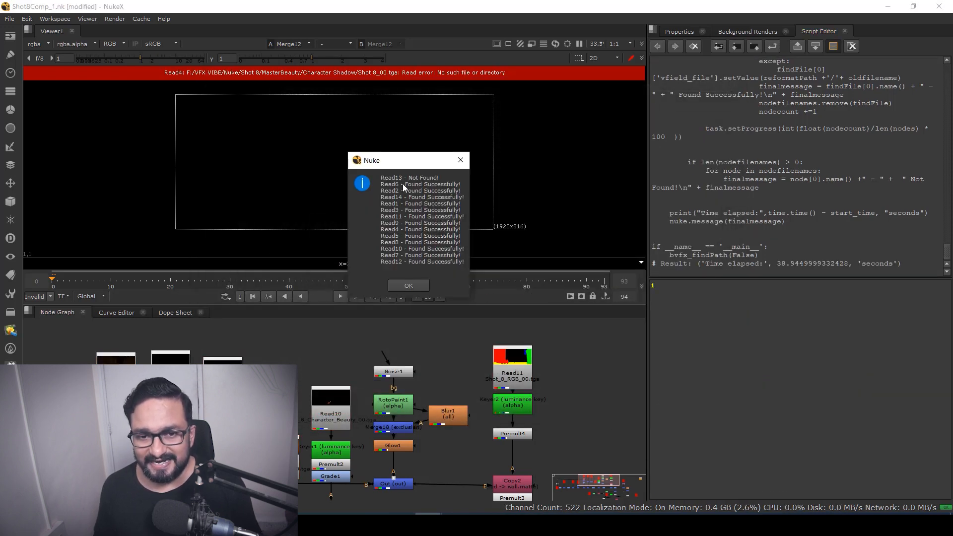
pyautogui.moveTo(427, 235)
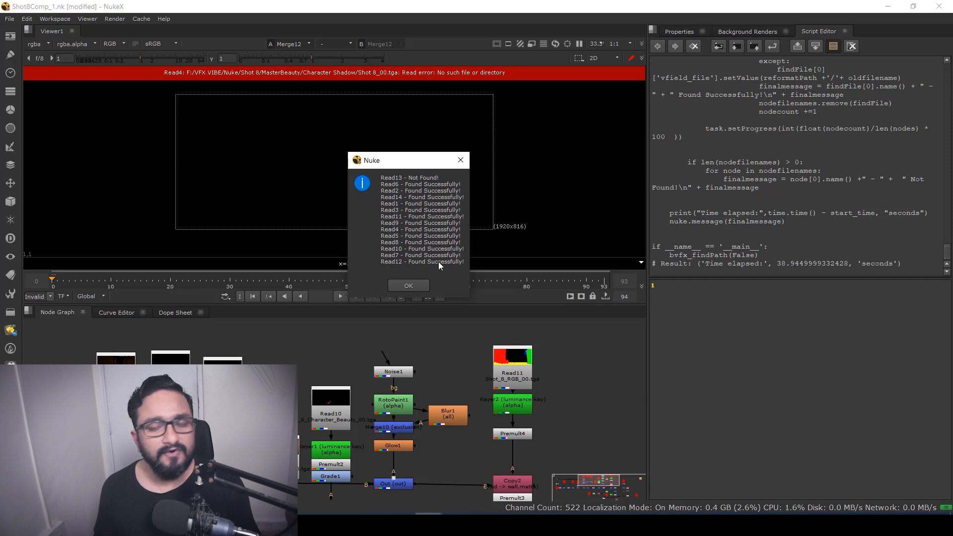
pyautogui.click(408, 285)
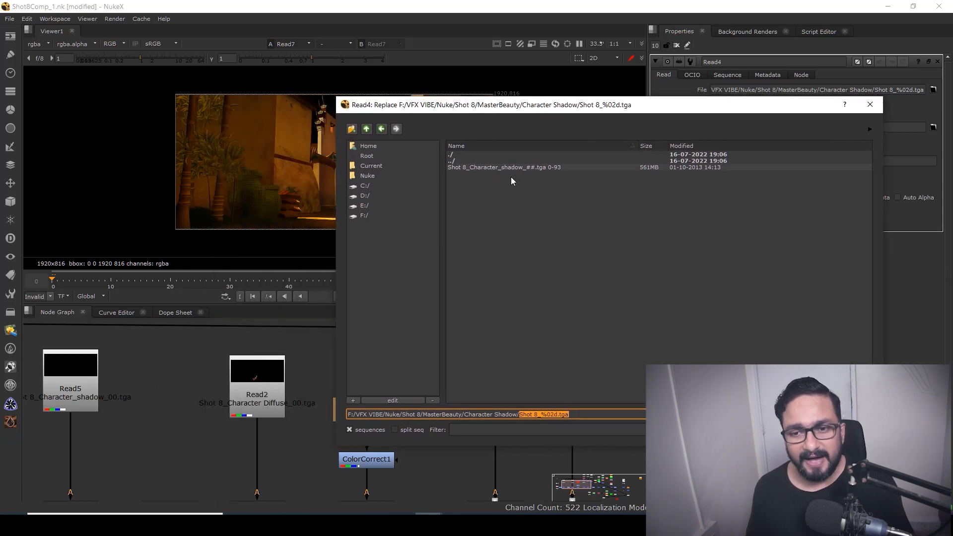
pyautogui.moveTo(510, 171)
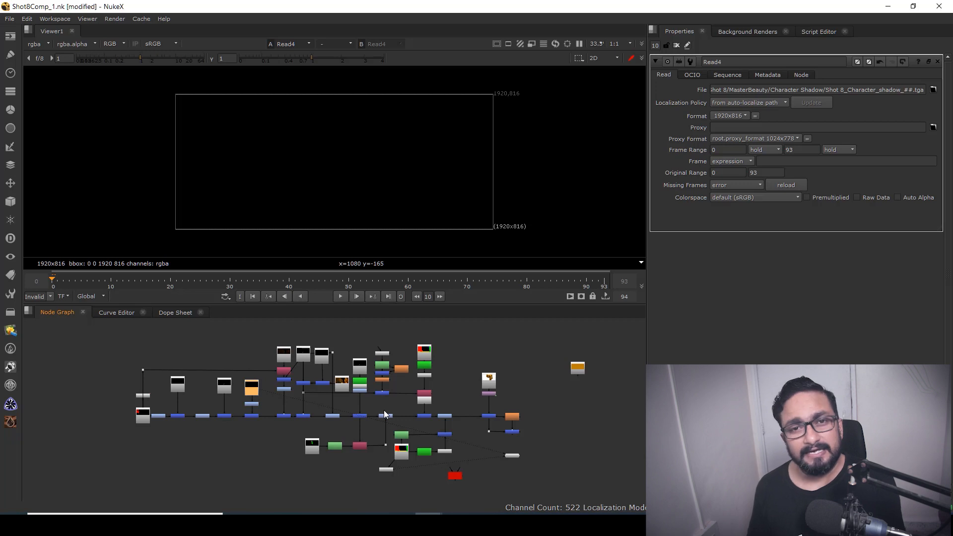
pyautogui.moveTo(264, 368)
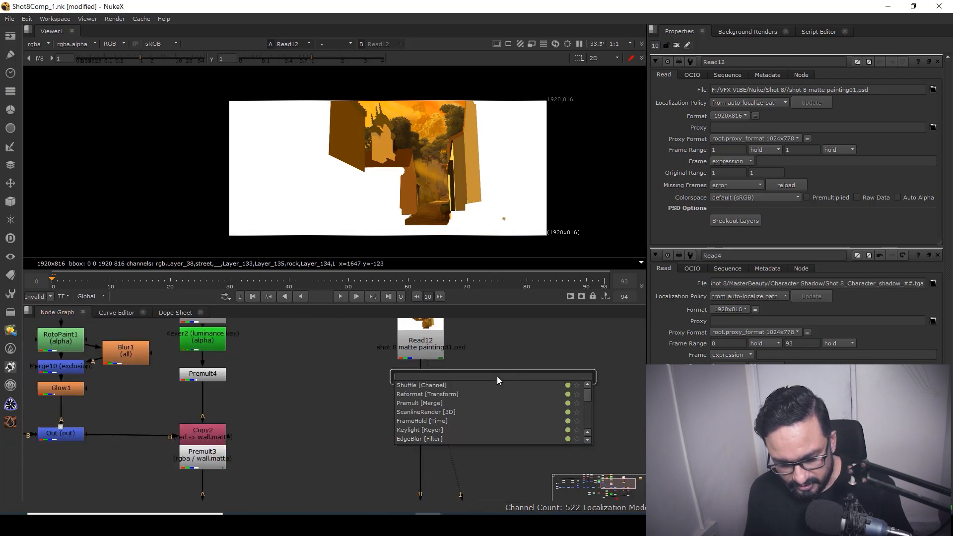
# Step: Insert a Keyer node below the matte painting Read12
pyautogui.write('key')
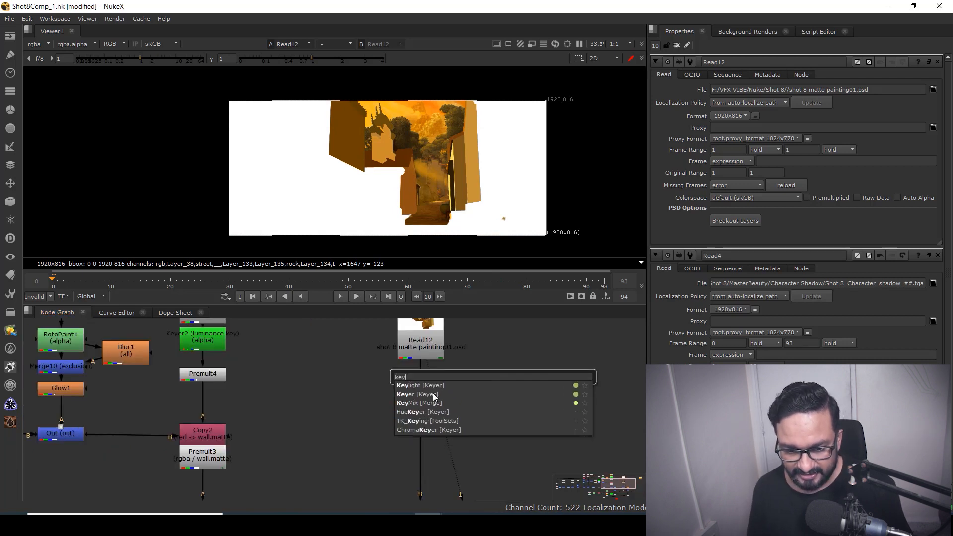
pyautogui.click(406, 394)
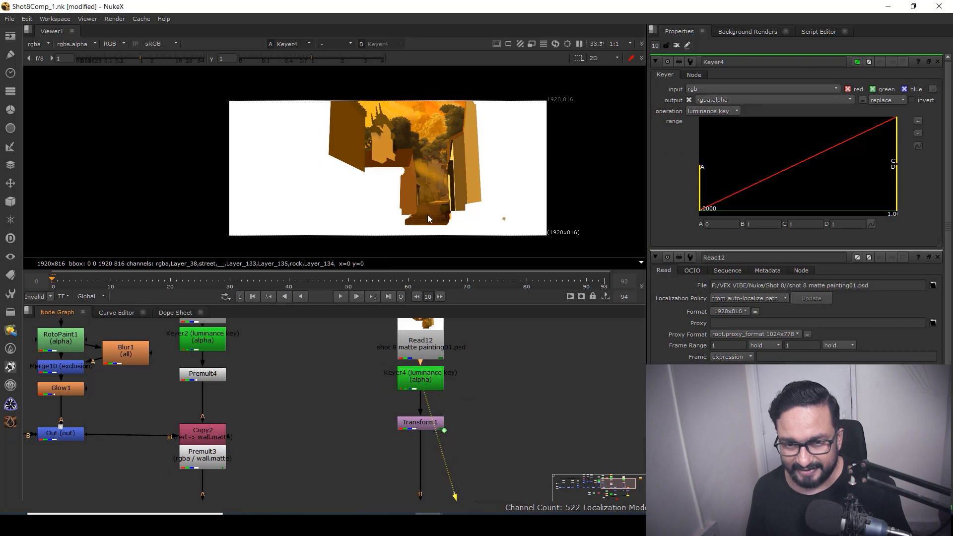
pyautogui.click(112, 44)
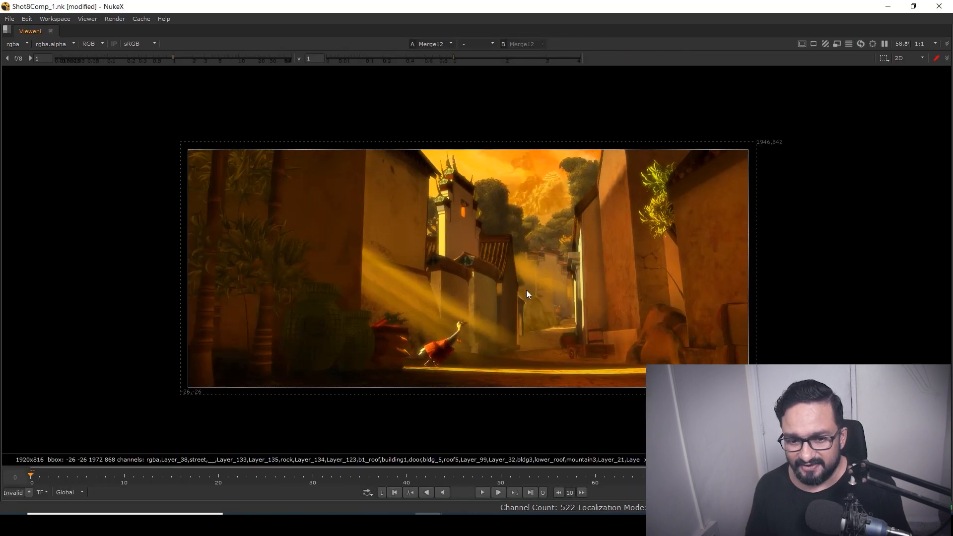
# Step: Play back the full Shot 8 composite in the viewer
pyautogui.click(481, 493)
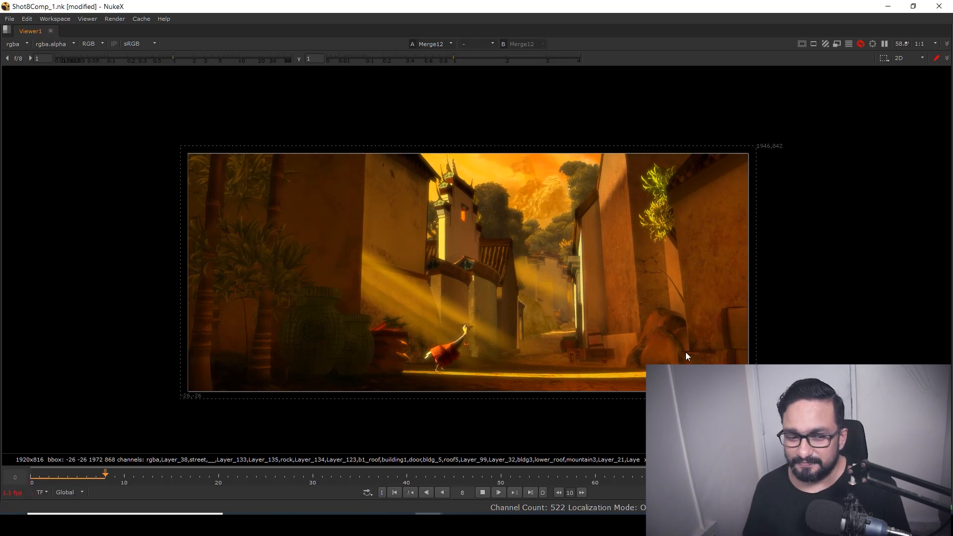
pyautogui.click(499, 492)
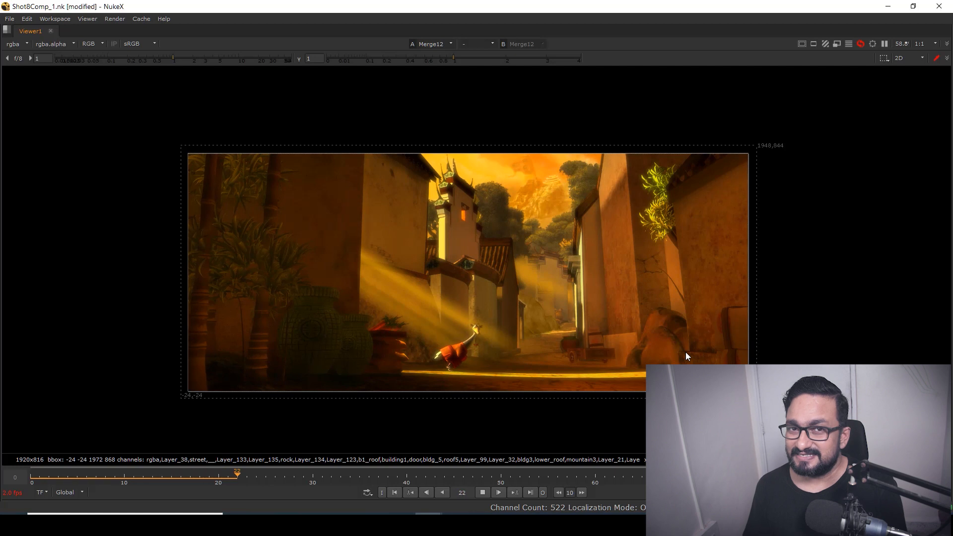